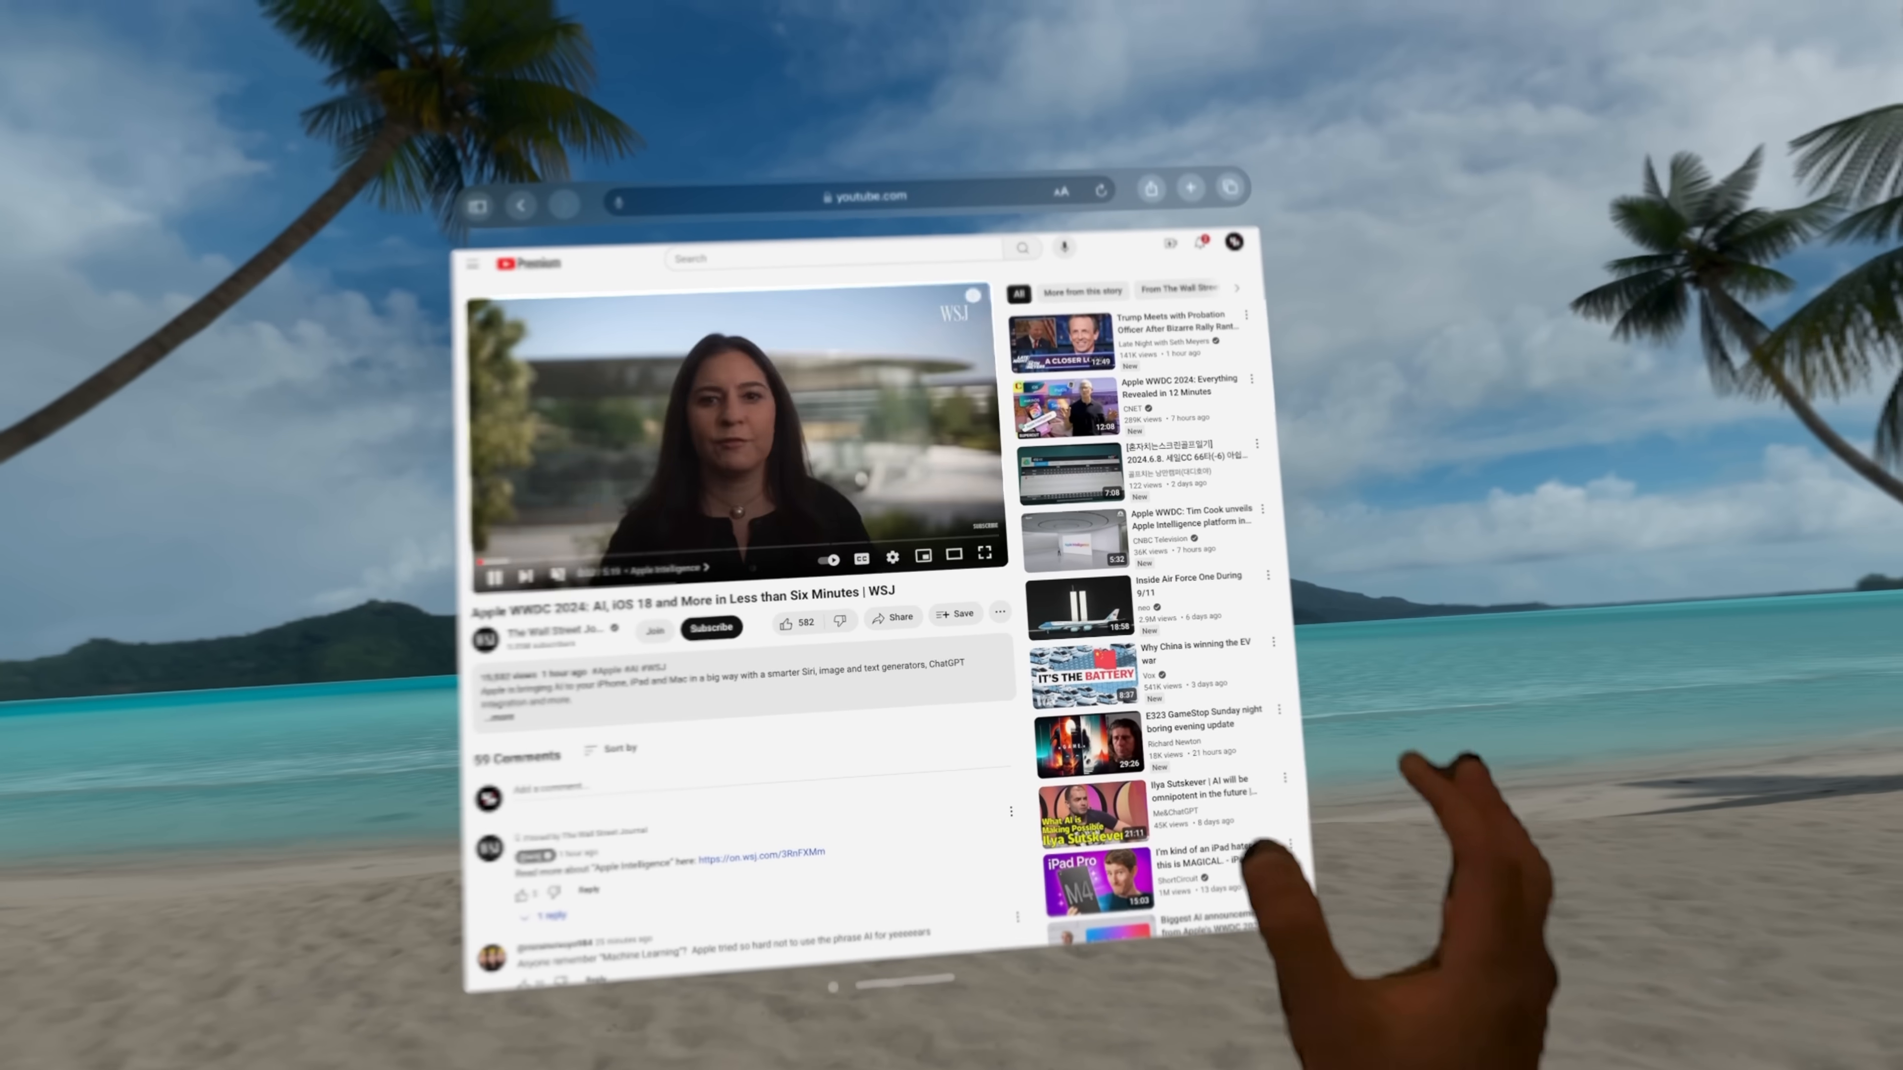
Step: Bring up the YouTube home feed in Safari and scroll down past the Top news videos
click(980, 557)
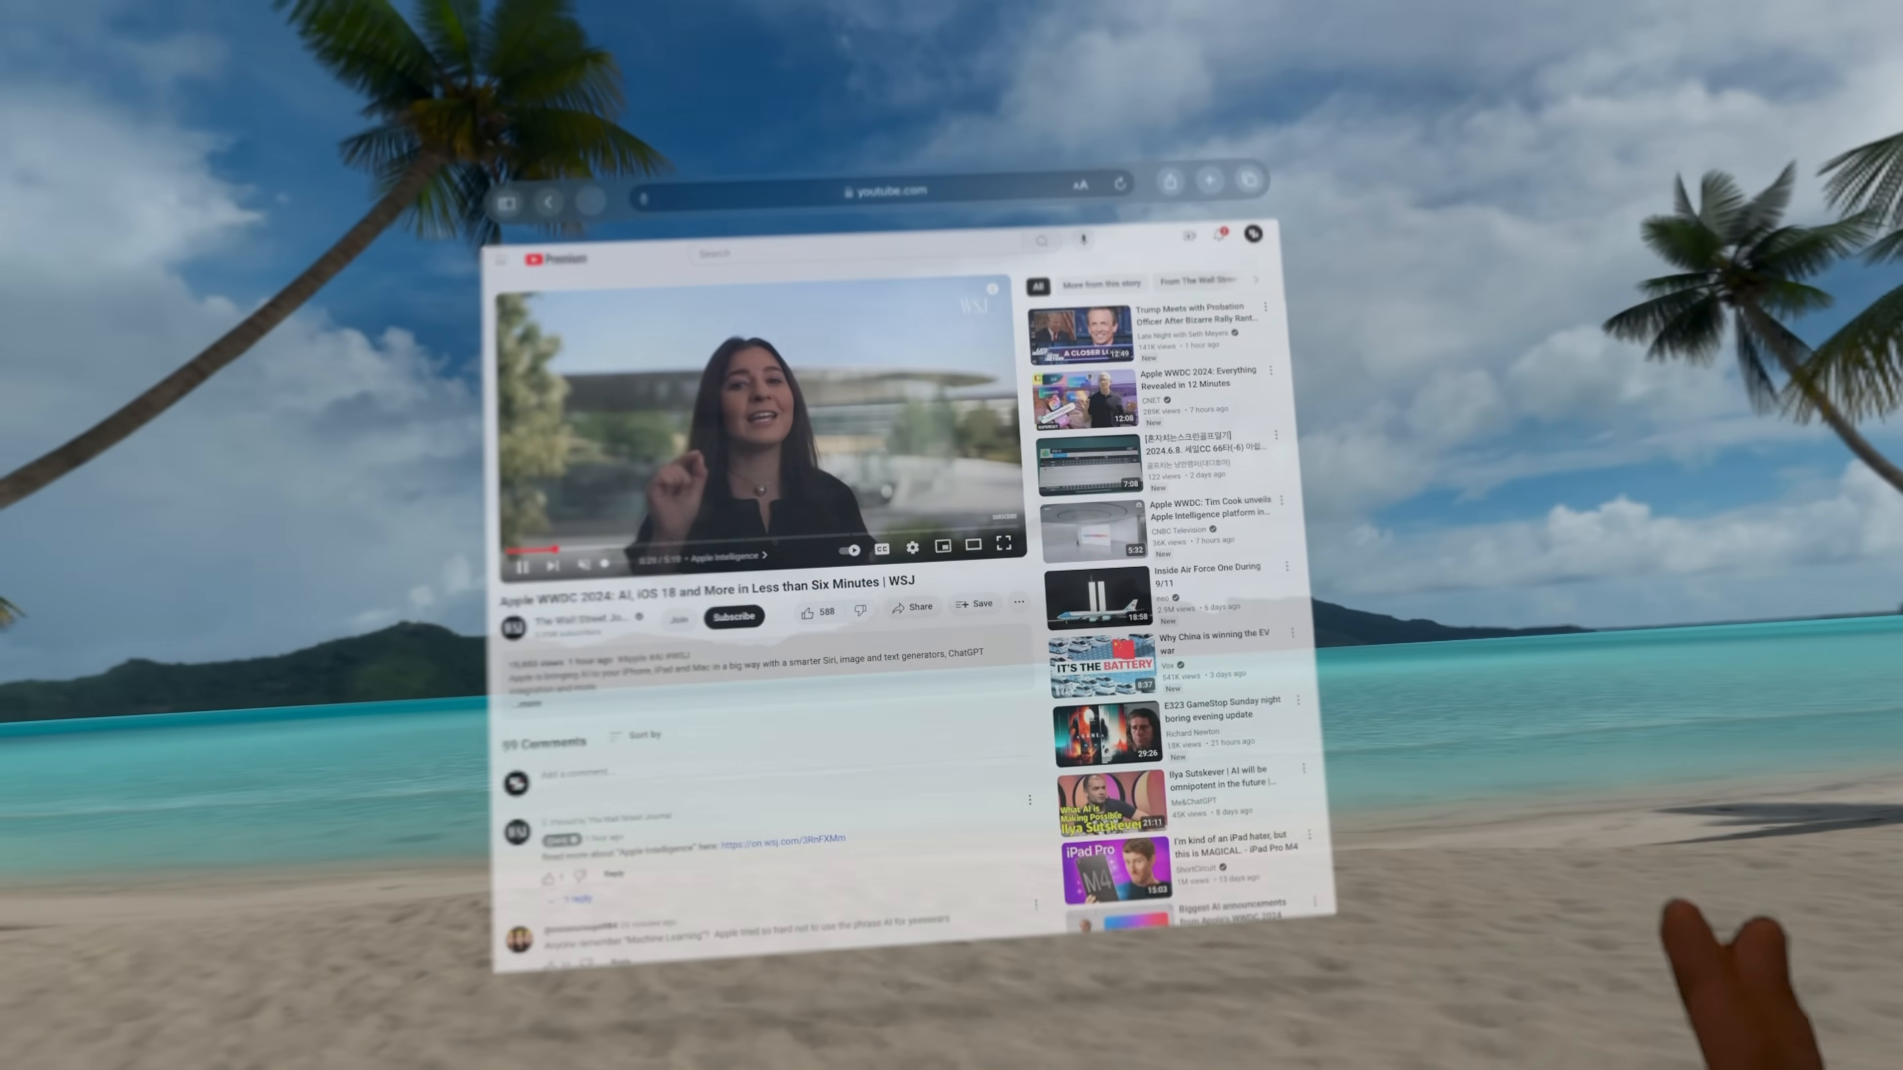
click(1004, 544)
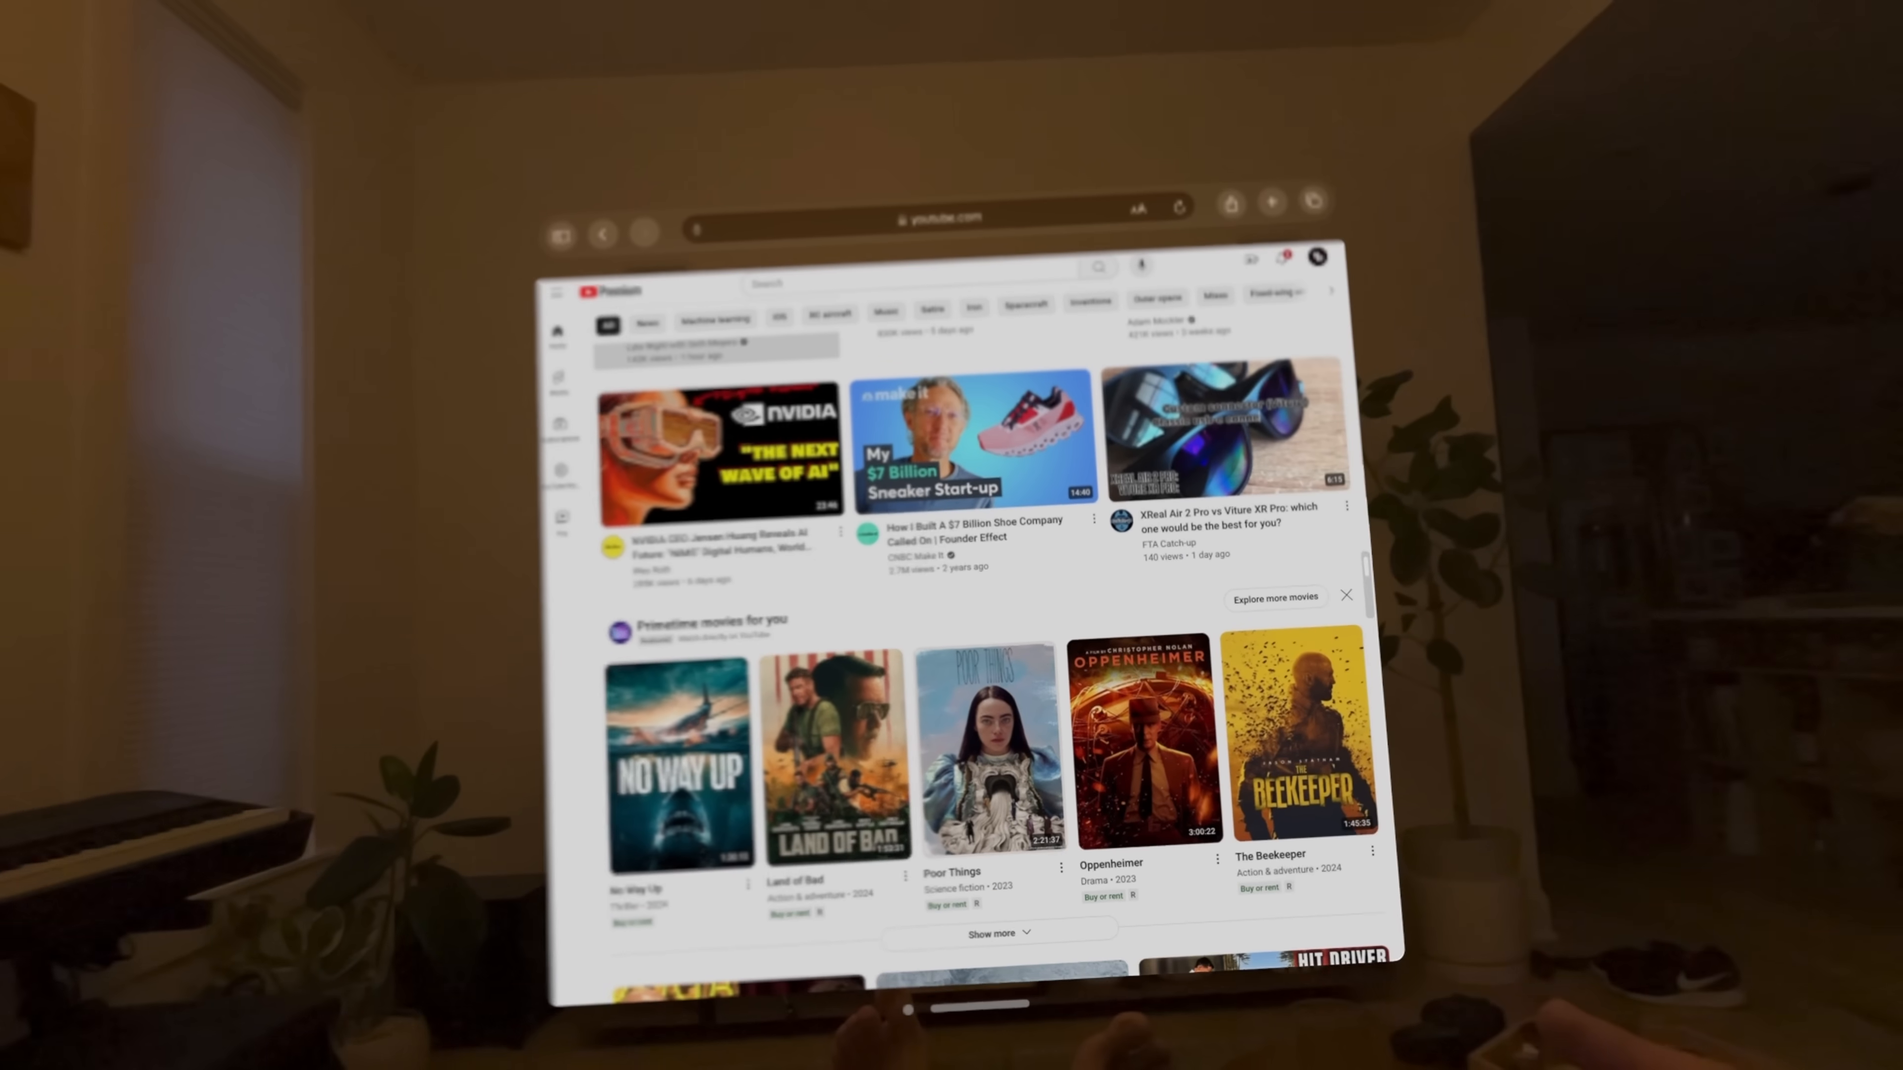
scroll(down, 3)
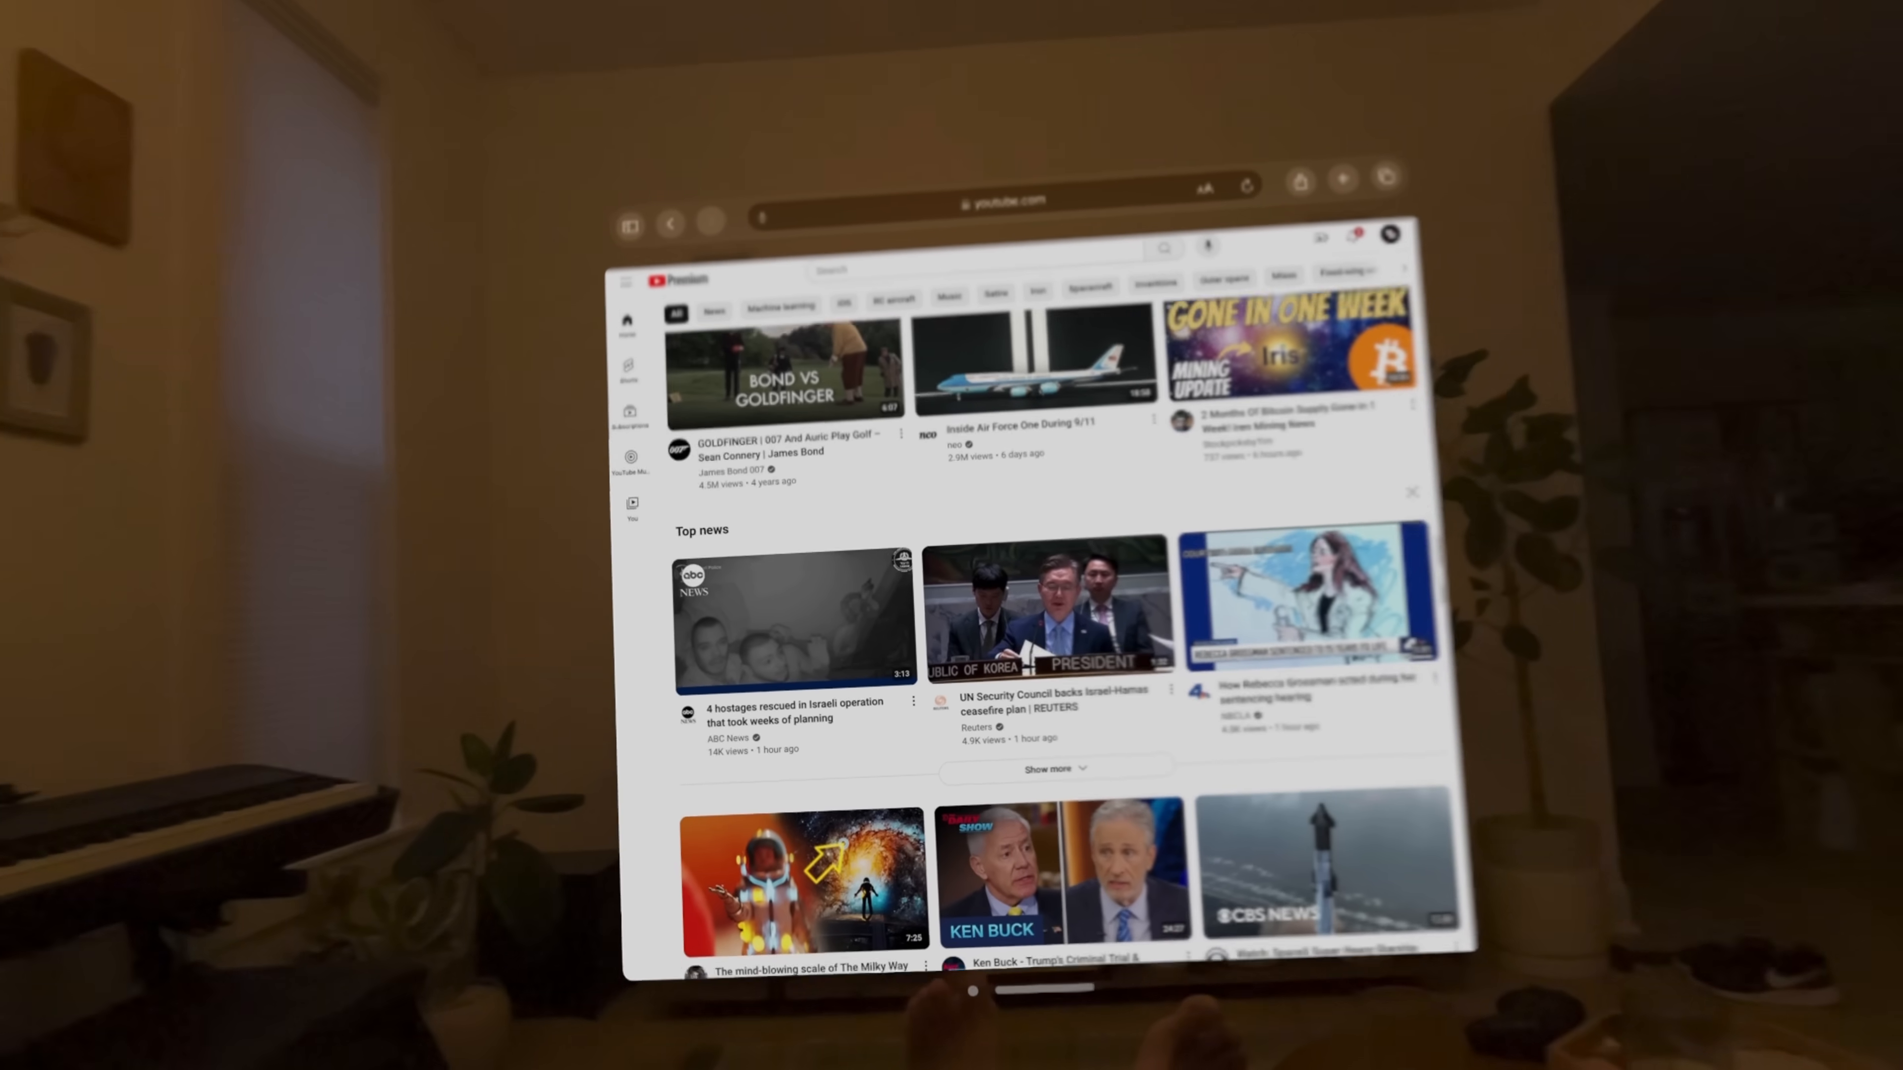
scroll(down, 3)
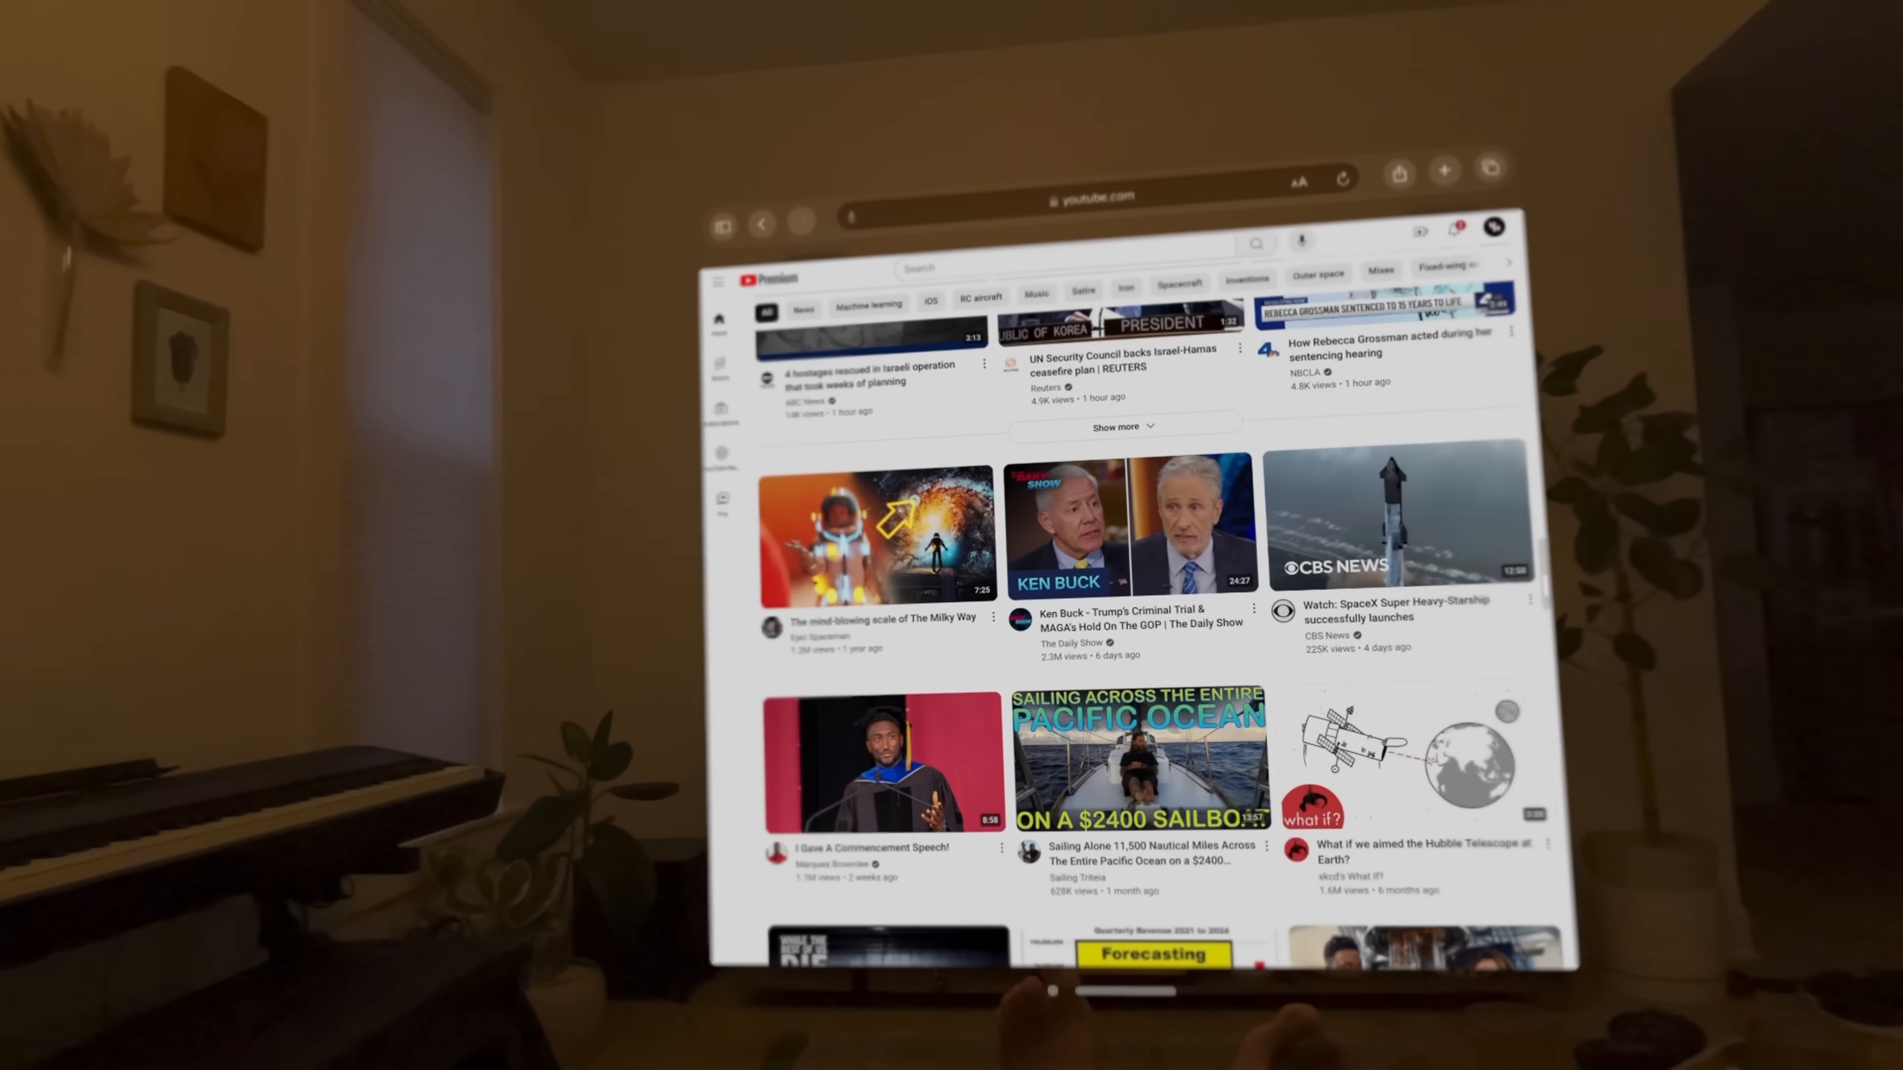
click(876, 534)
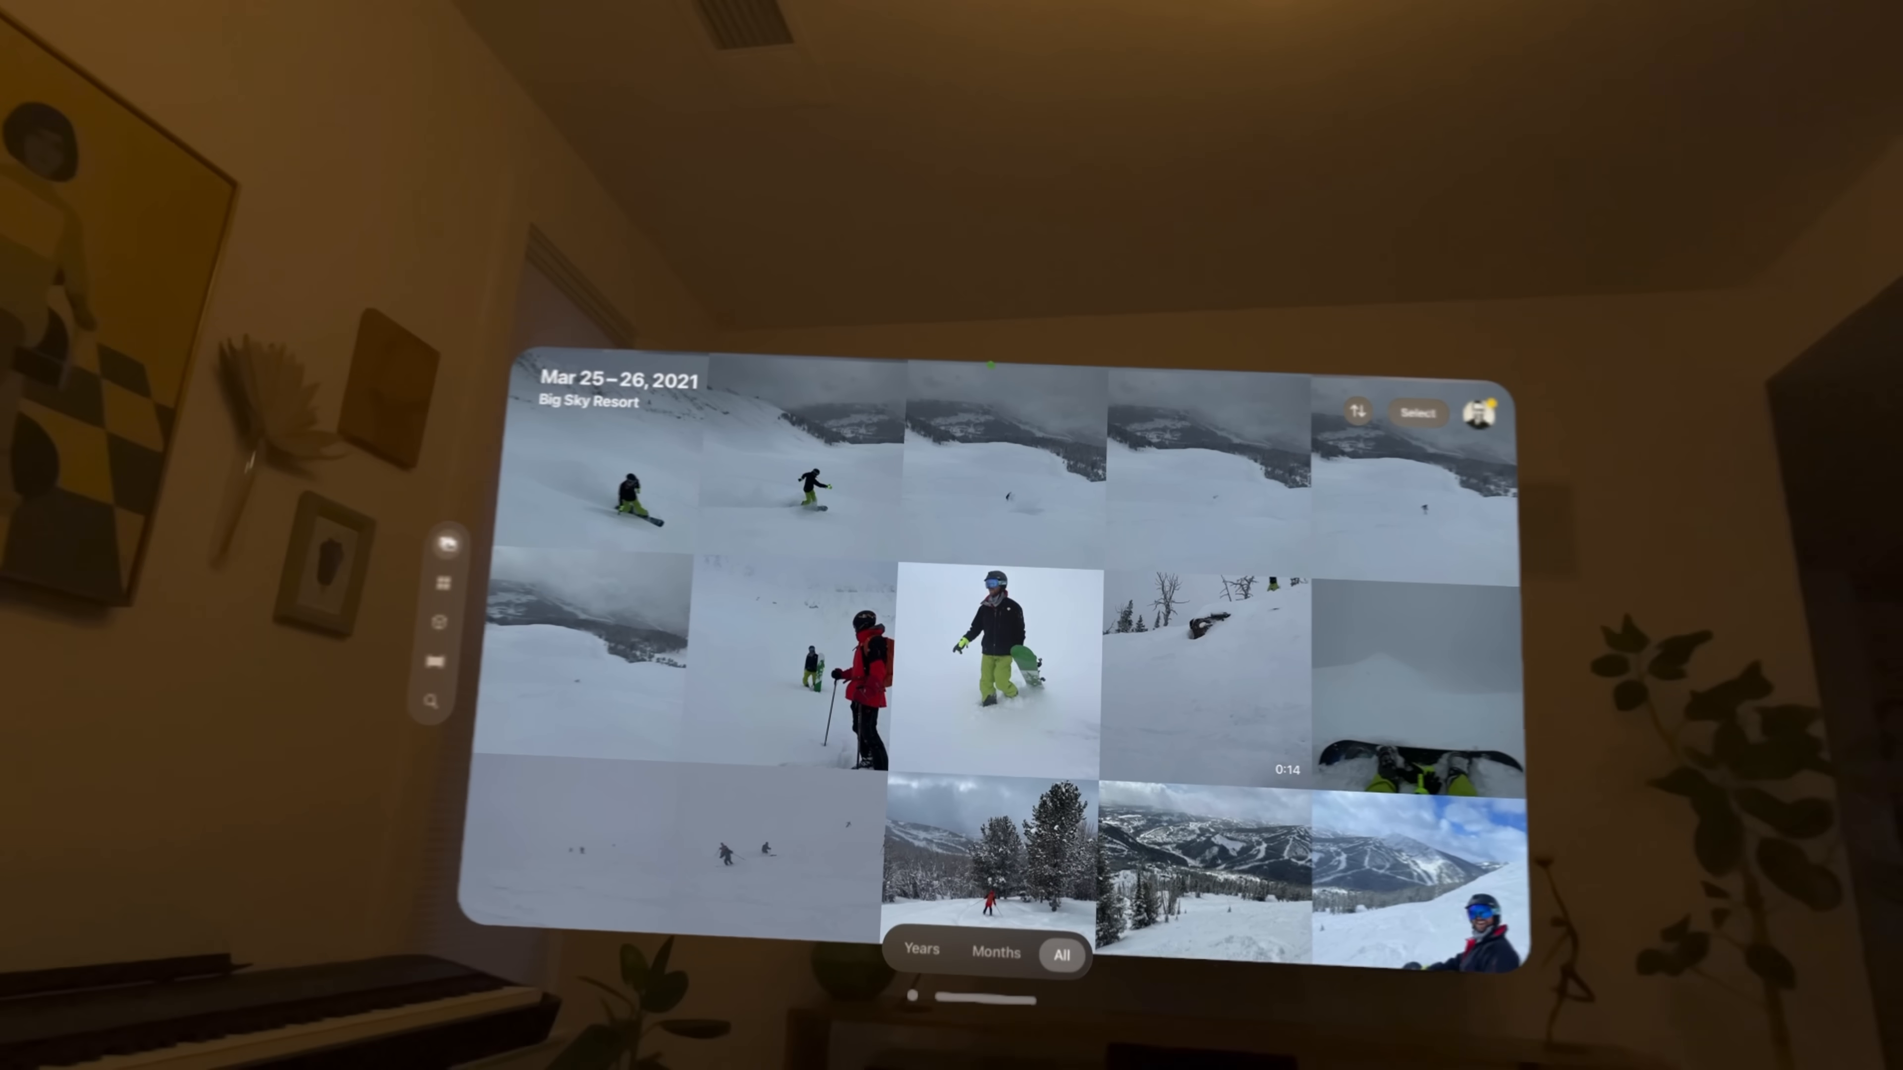
Step: Show the Photos library in All view with the Big Sky Resort snowboarding photos
click(988, 643)
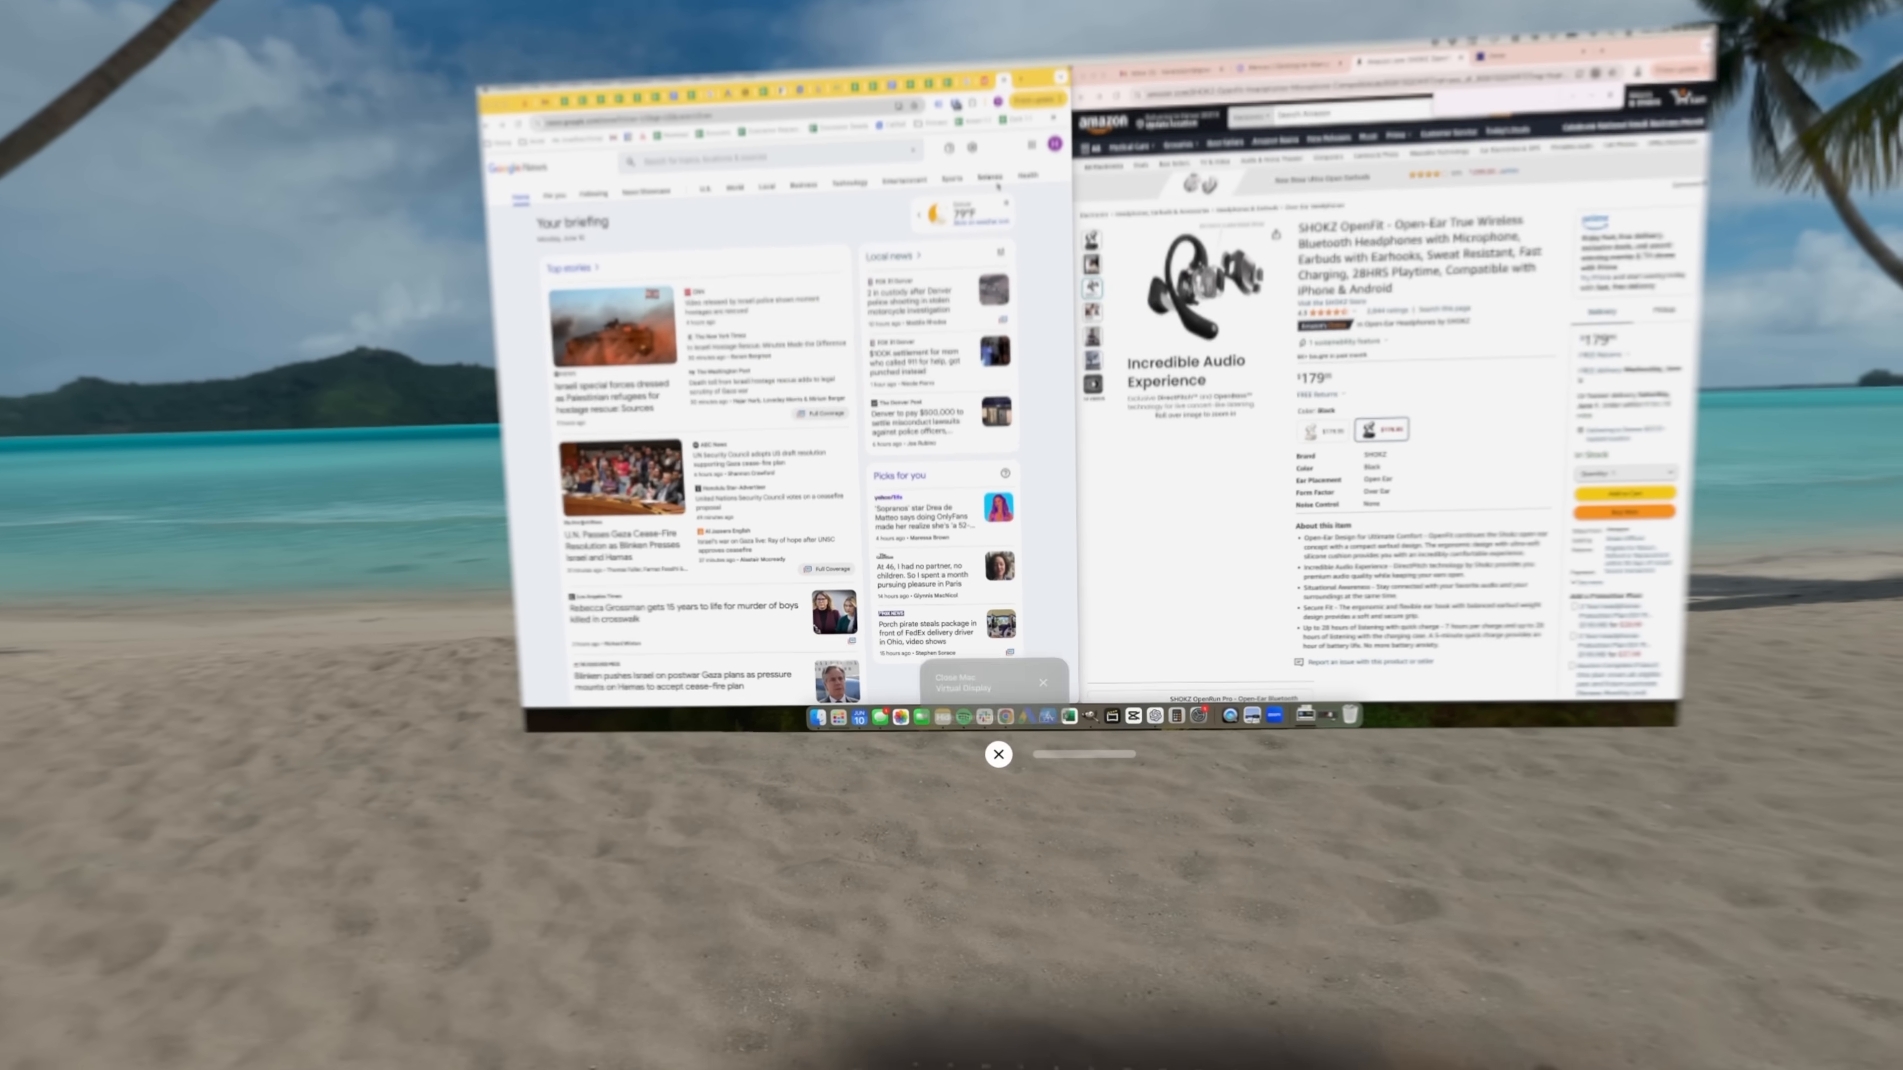
Step: Close the mirrored Mac display, leaving only the beach environment
click(1042, 682)
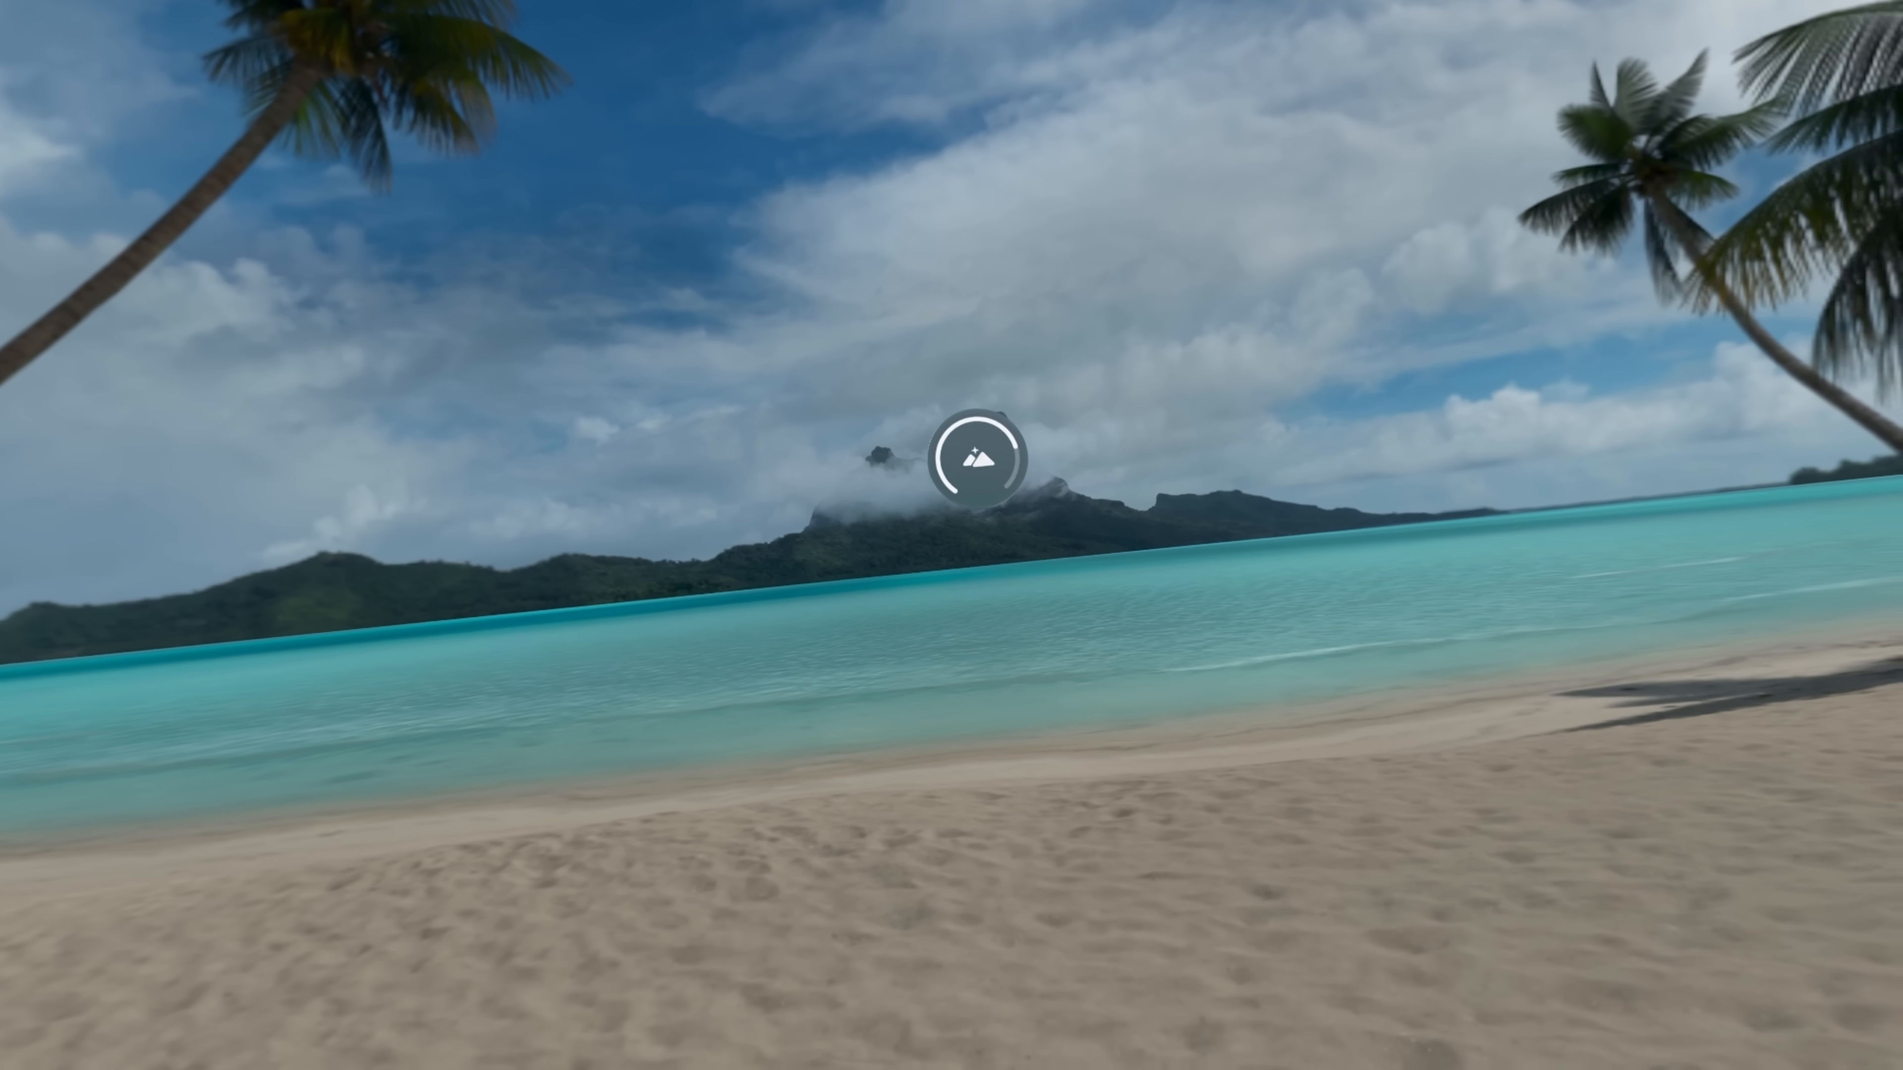